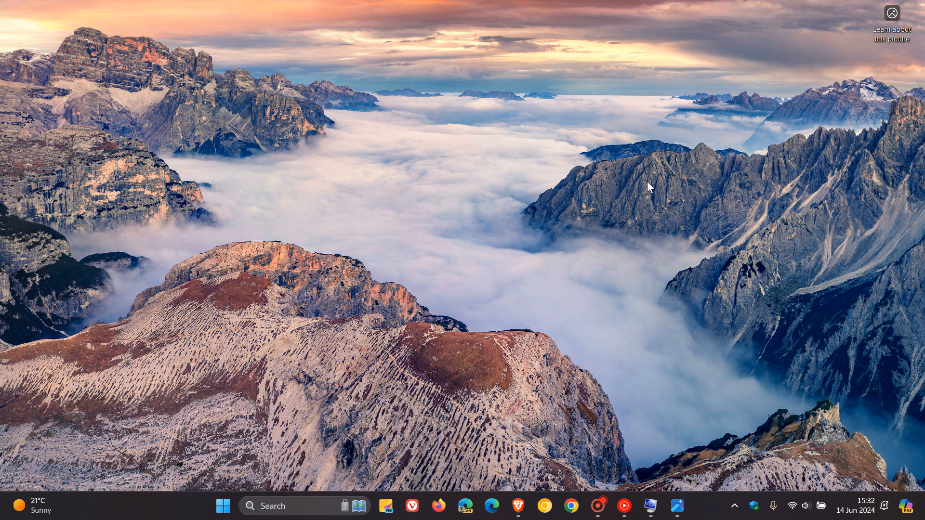
Bring up the Windows 11 myths blog post, the System Information window and the compatibility statistics image from the taskbar
{"action": "left_click", "coordinate": [518, 506]}
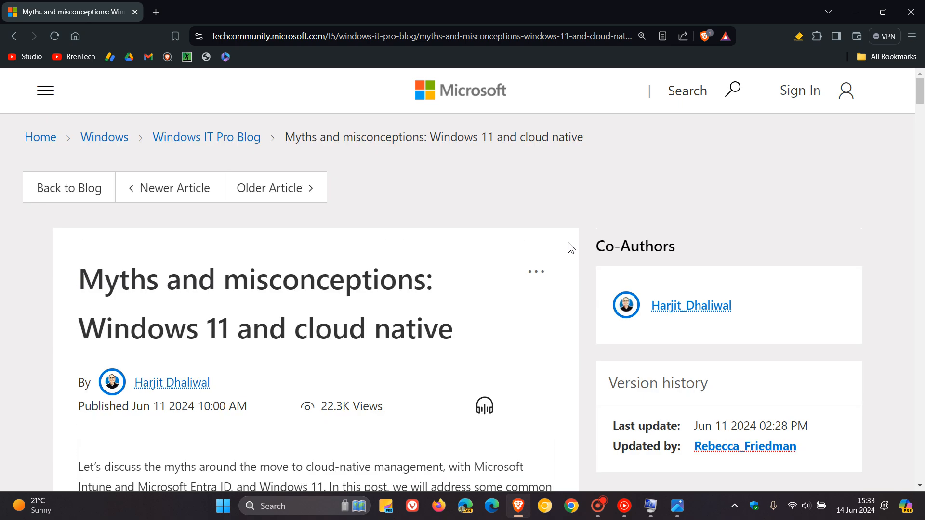
{"action": "mouse_move", "coordinate": [795, 165]}
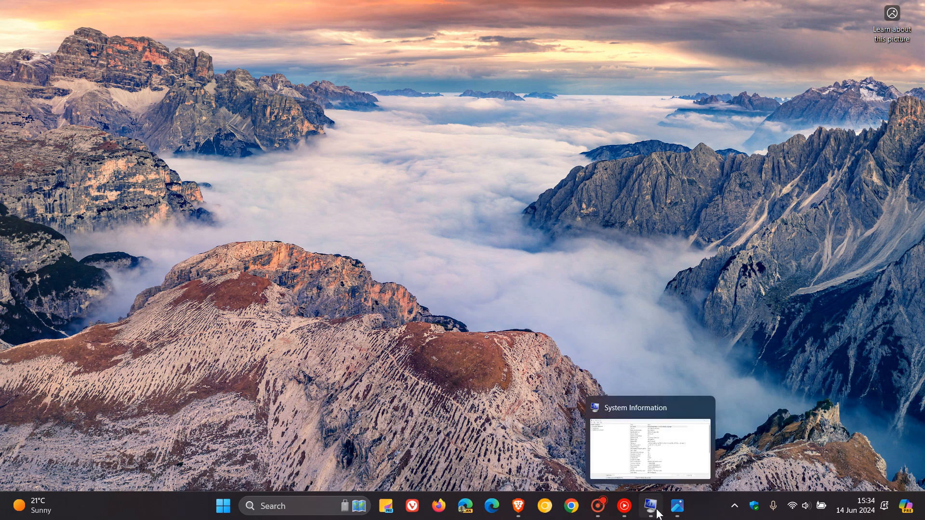
{"action": "left_click", "coordinate": [650, 506]}
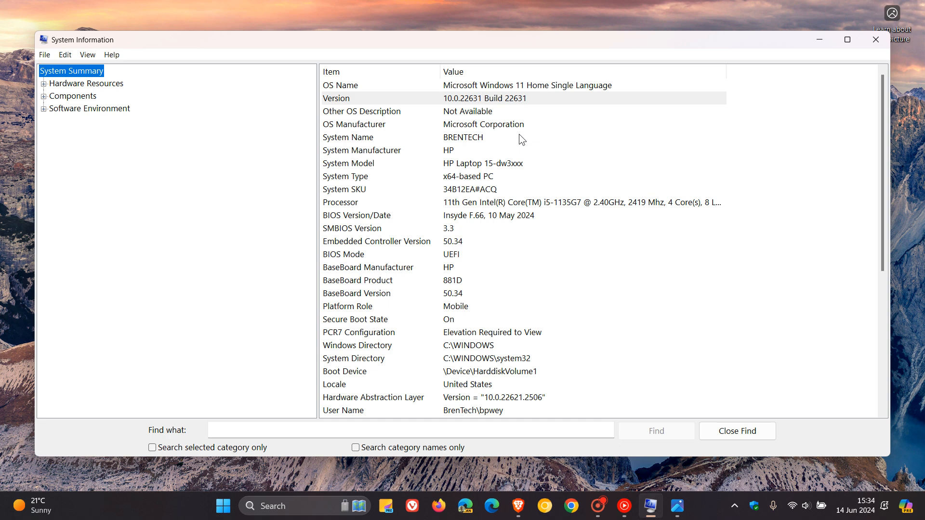
{"action": "mouse_move", "coordinate": [444, 110]}
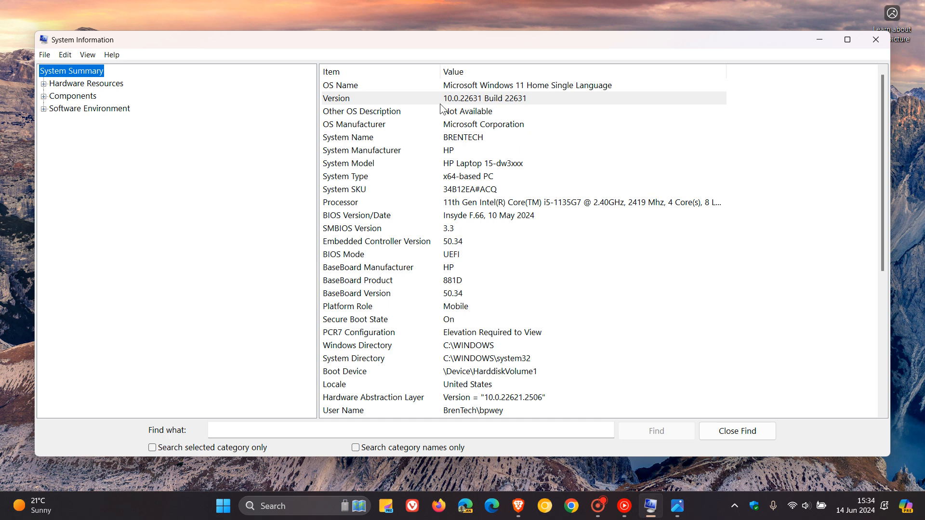
{"action": "mouse_move", "coordinate": [520, 110]}
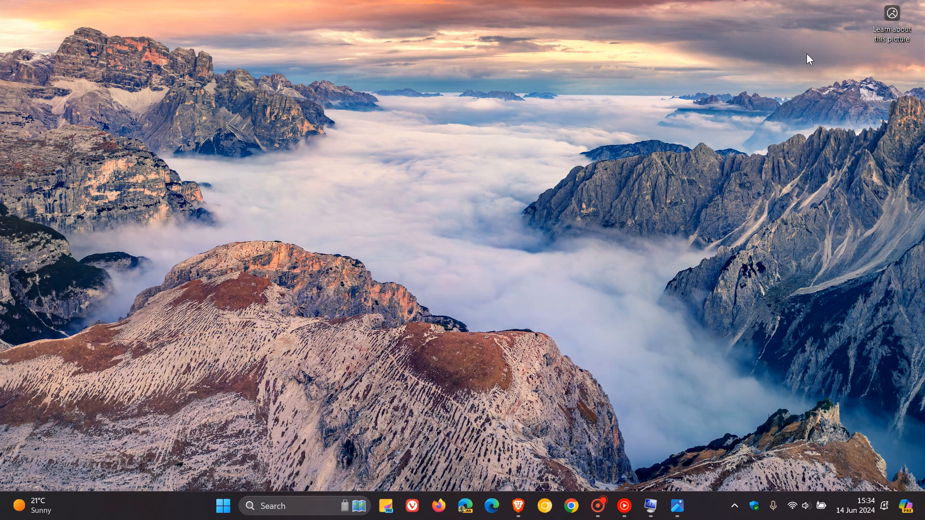
{"action": "mouse_move", "coordinate": [686, 174]}
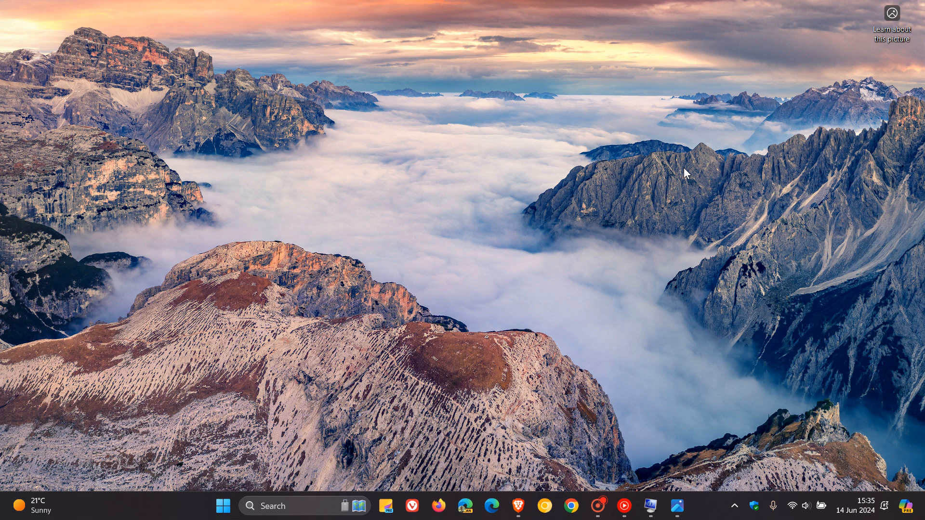
{"action": "left_click", "coordinate": [676, 506]}
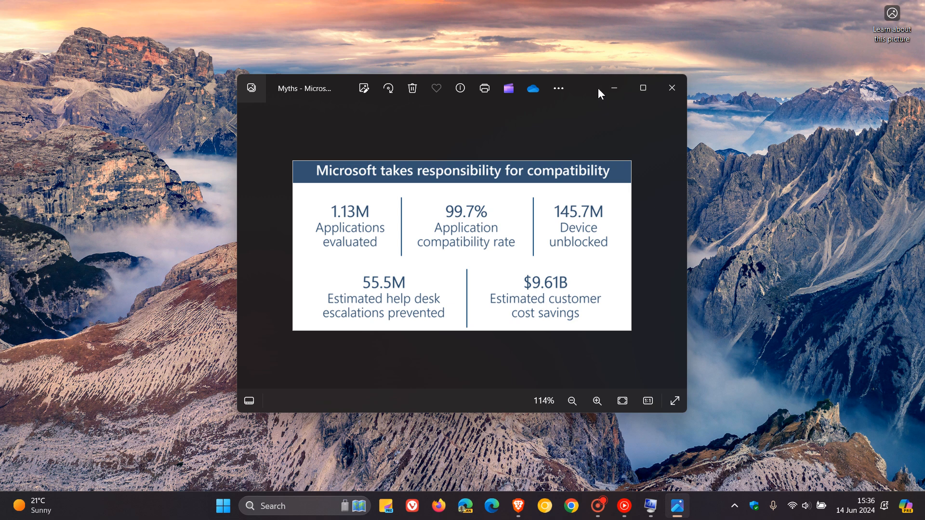
Dismiss the compatibility image and show the Start menu with its pinned apps and empty Recommended section
{"action": "left_click", "coordinate": [671, 87]}
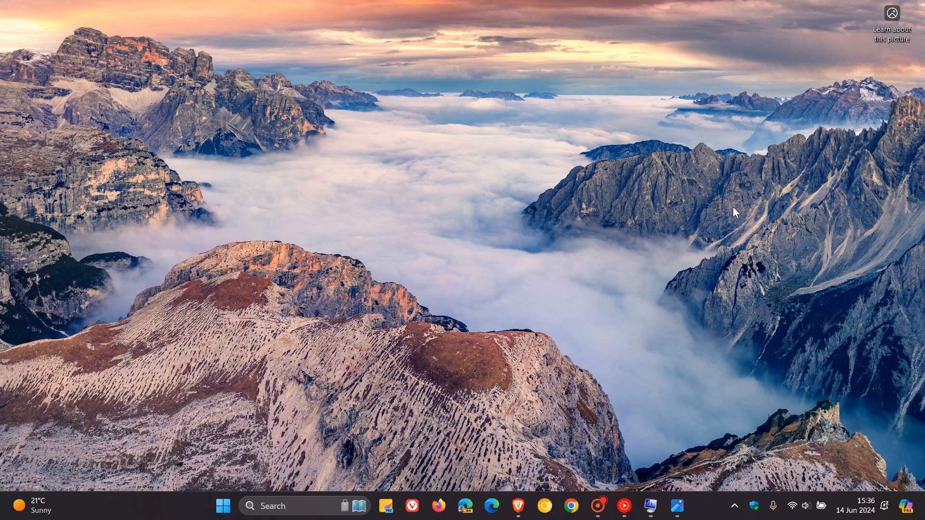
{"action": "mouse_move", "coordinate": [278, 474]}
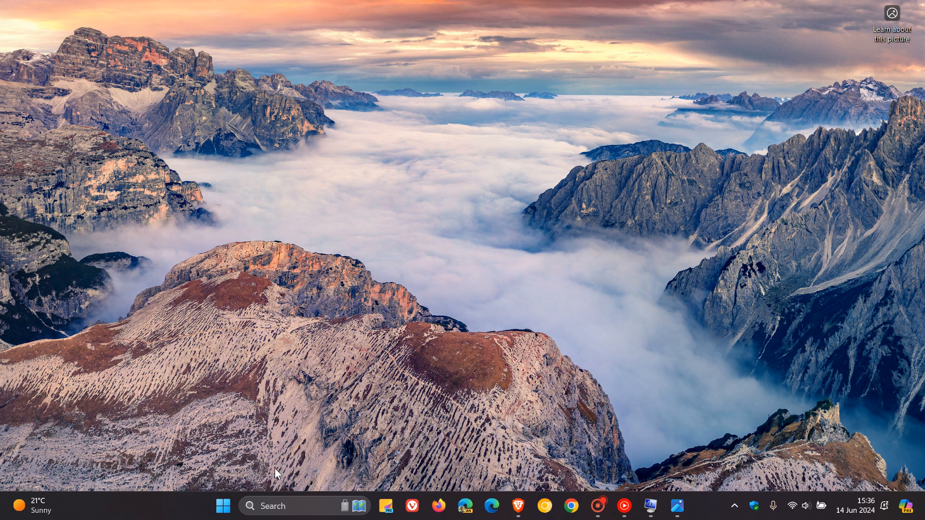
{"action": "left_click", "coordinate": [222, 506]}
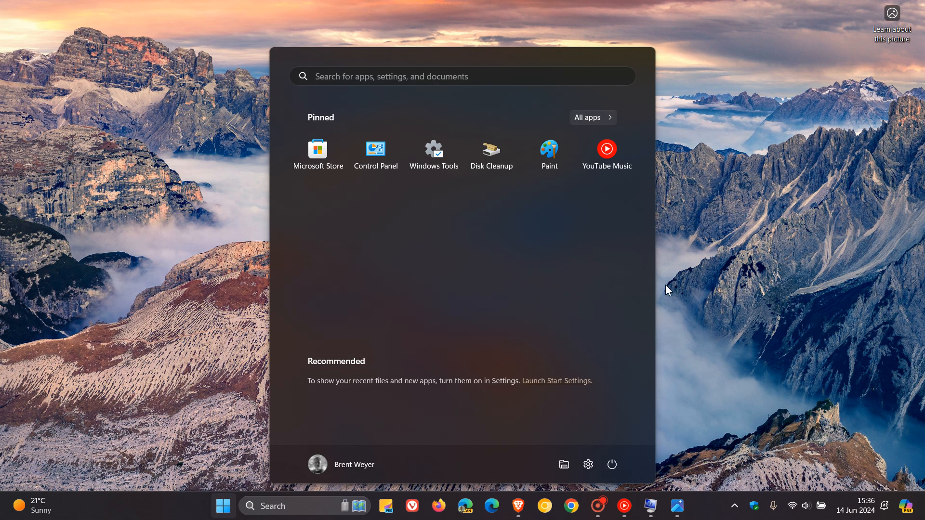
{"action": "left_click", "coordinate": [391, 77]}
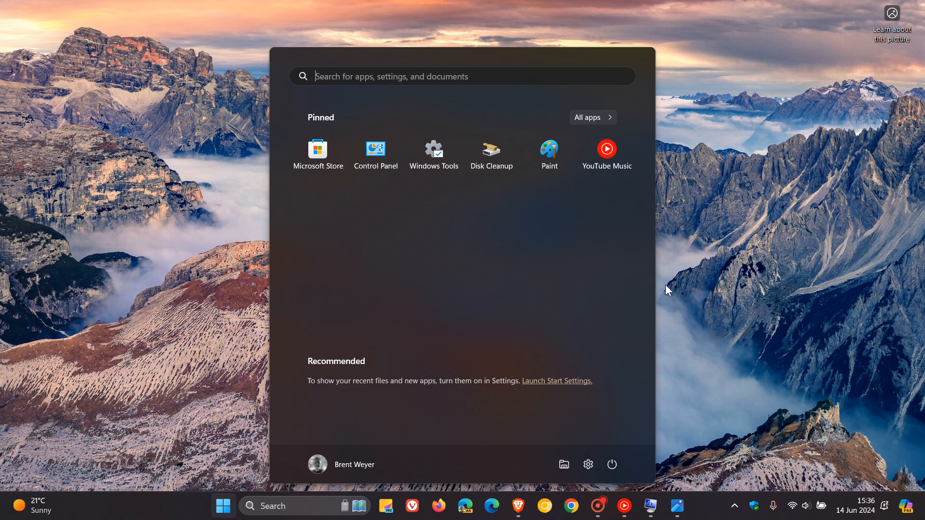
{"action": "mouse_move", "coordinate": [655, 65]}
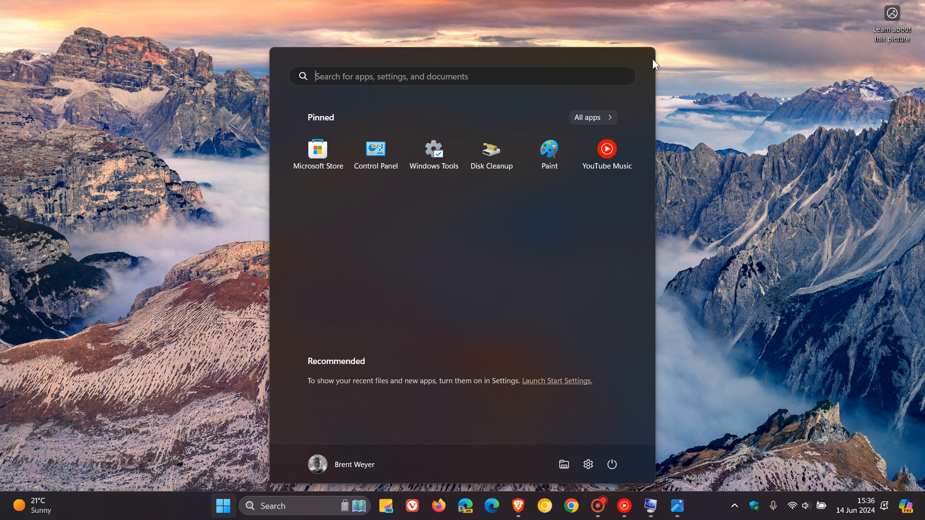
{"action": "mouse_move", "coordinate": [773, 157]}
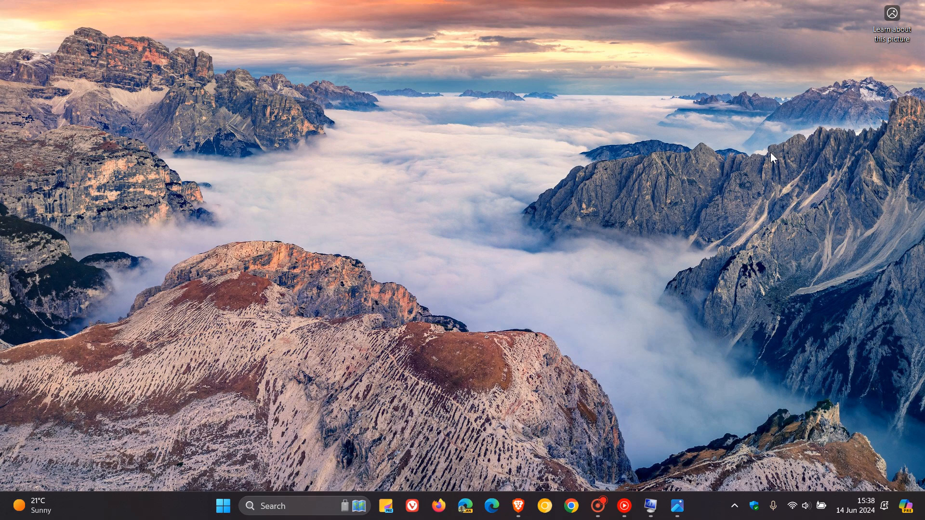
{"action": "mouse_move", "coordinate": [700, 218]}
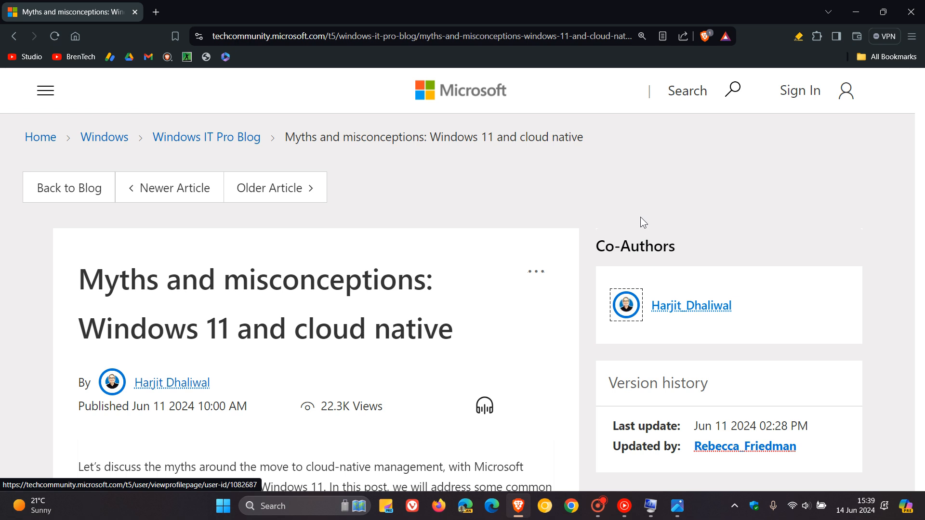
{"action": "mouse_move", "coordinate": [858, 11]}
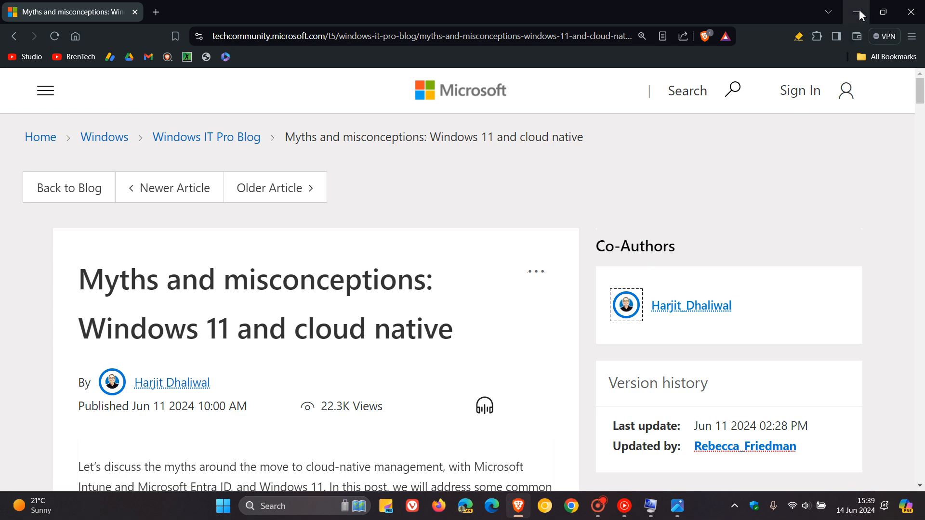
Minimize Brave so the mountain-wallpaper desktop shows with no app windows
{"action": "left_click", "coordinate": [860, 12]}
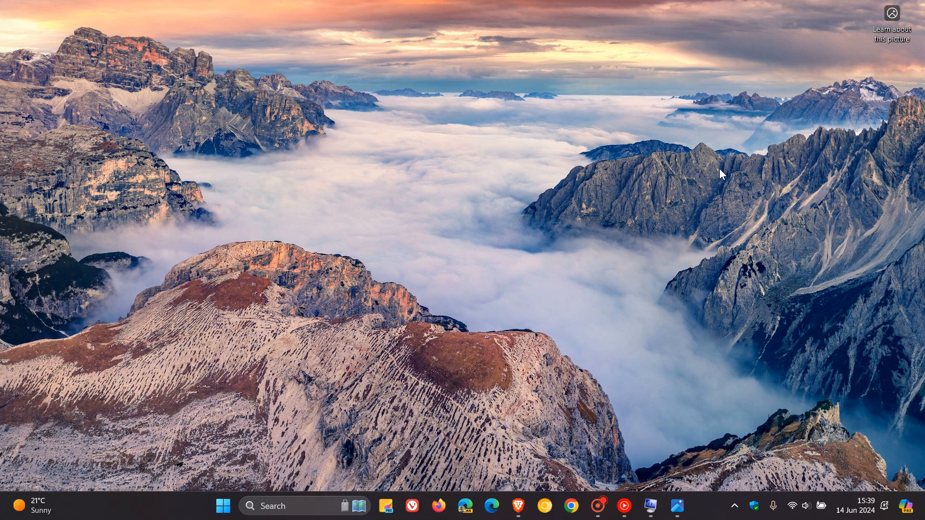